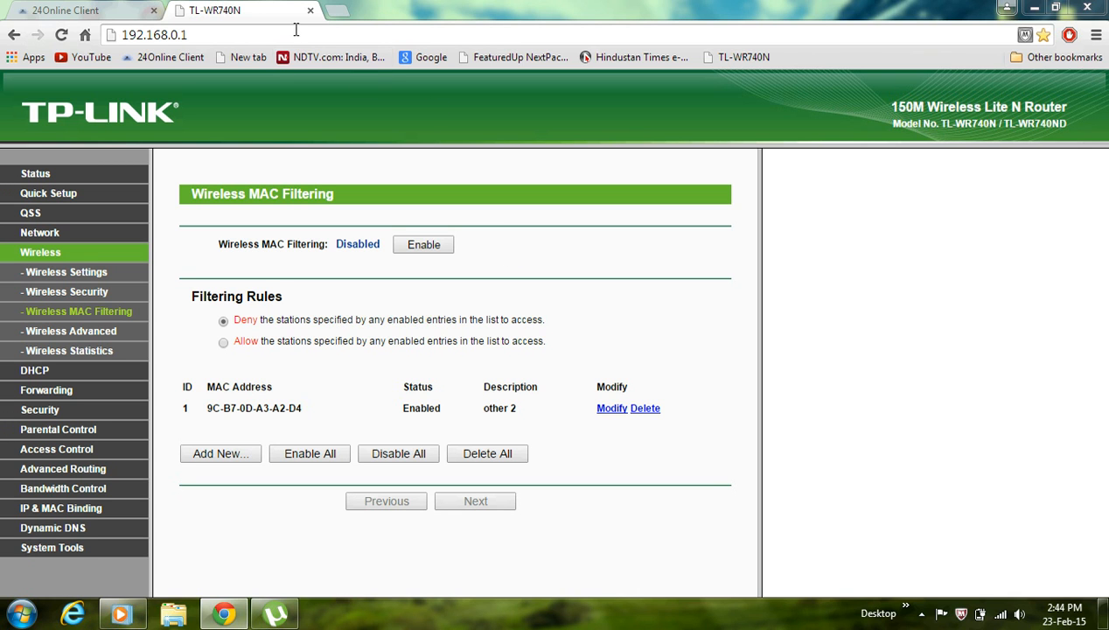
Step: Launch Command Prompt via cmd and run ipconfig to show the default gateway 192.168.0.1
{"action": "left_click", "coordinate": [153, 35]}
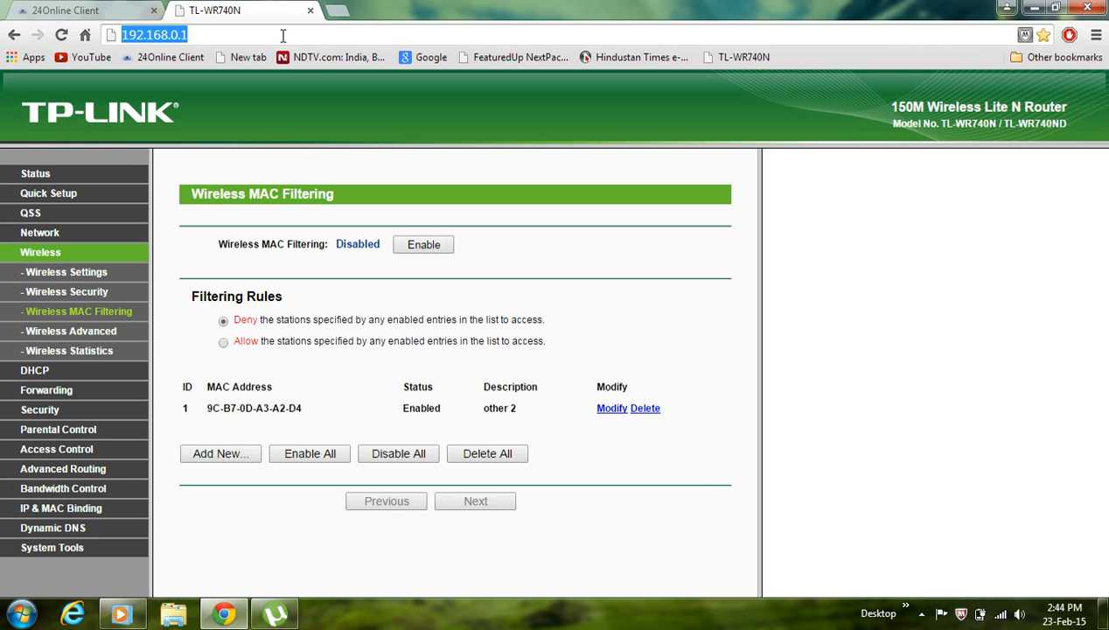
{"action": "left_click", "coordinate": [16, 612]}
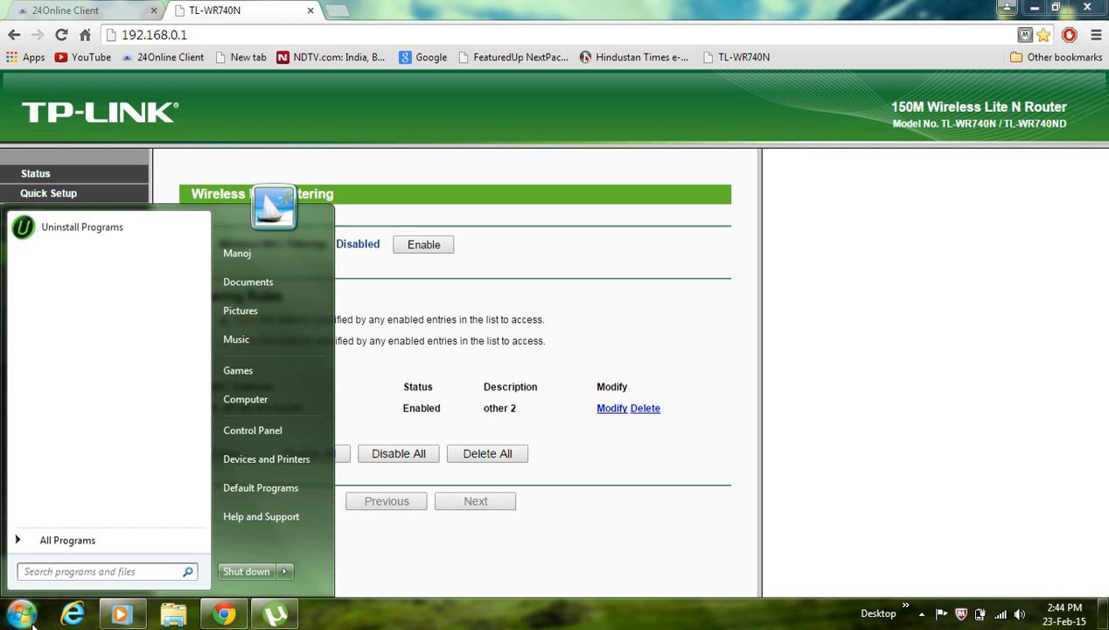
{"action": "type", "text": "cm"}
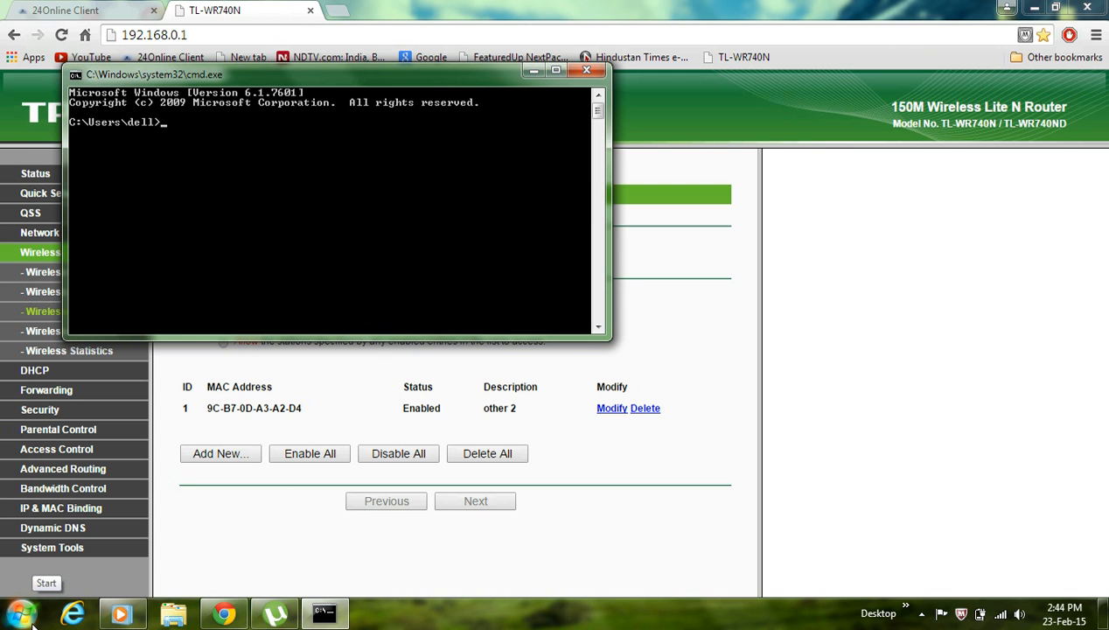
{"action": "type", "text": "ipconfig"}
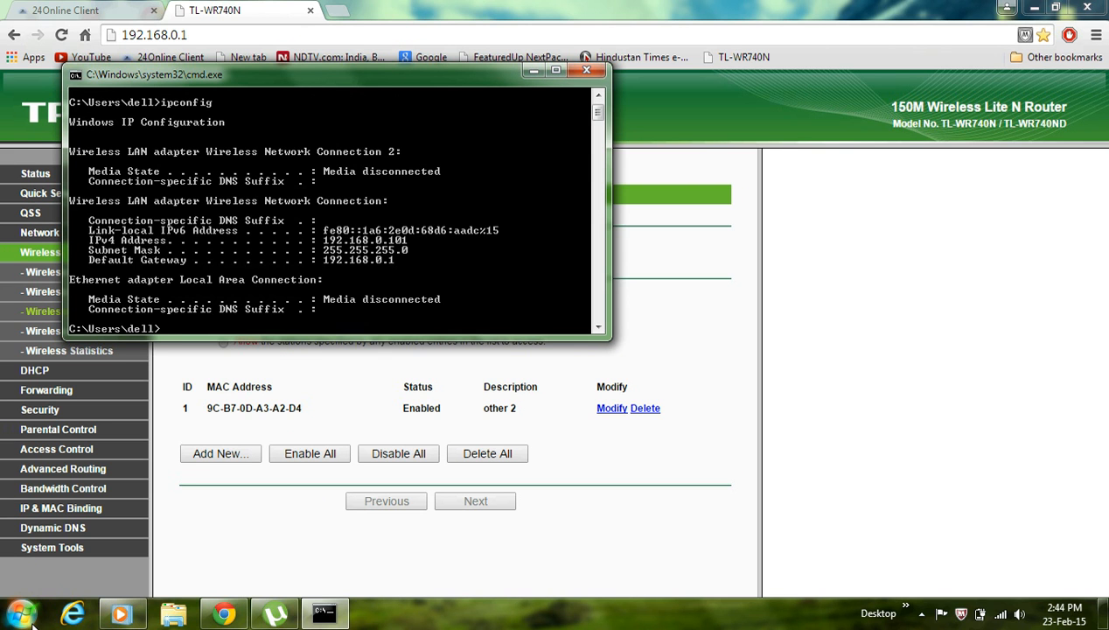
{"action": "mouse_move", "coordinate": [406, 266]}
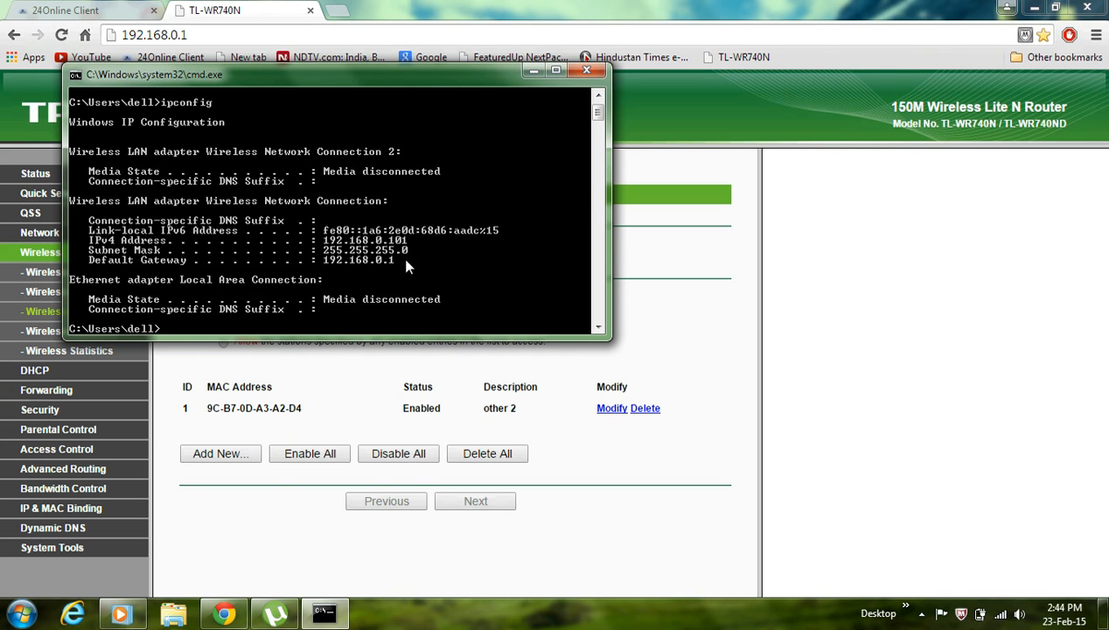
{"action": "mouse_move", "coordinate": [389, 267]}
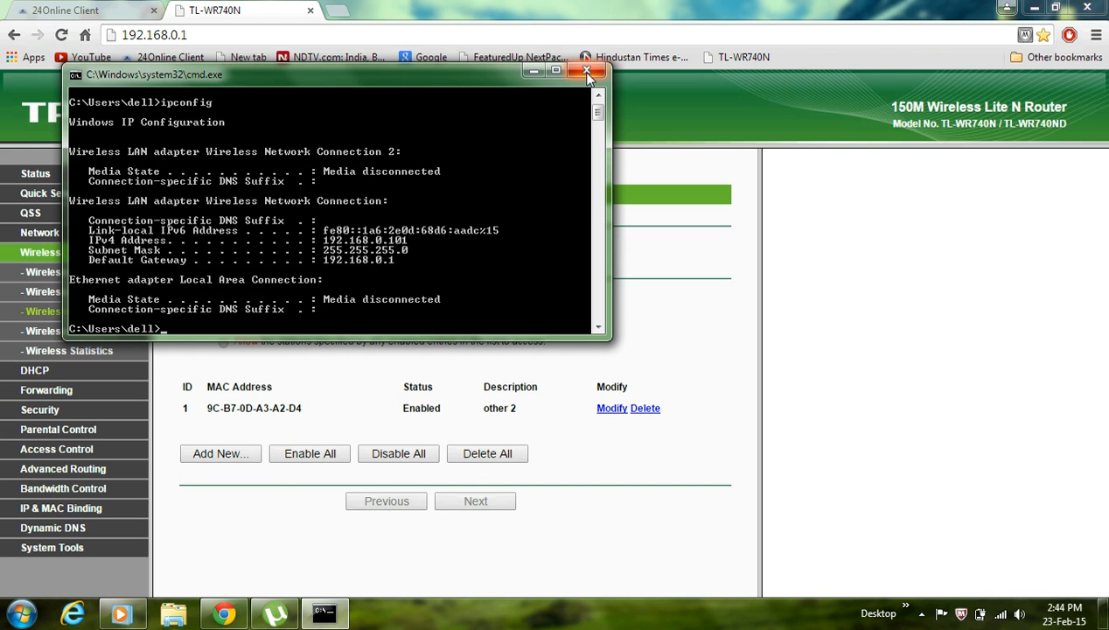
{"action": "mouse_move", "coordinate": [587, 71]}
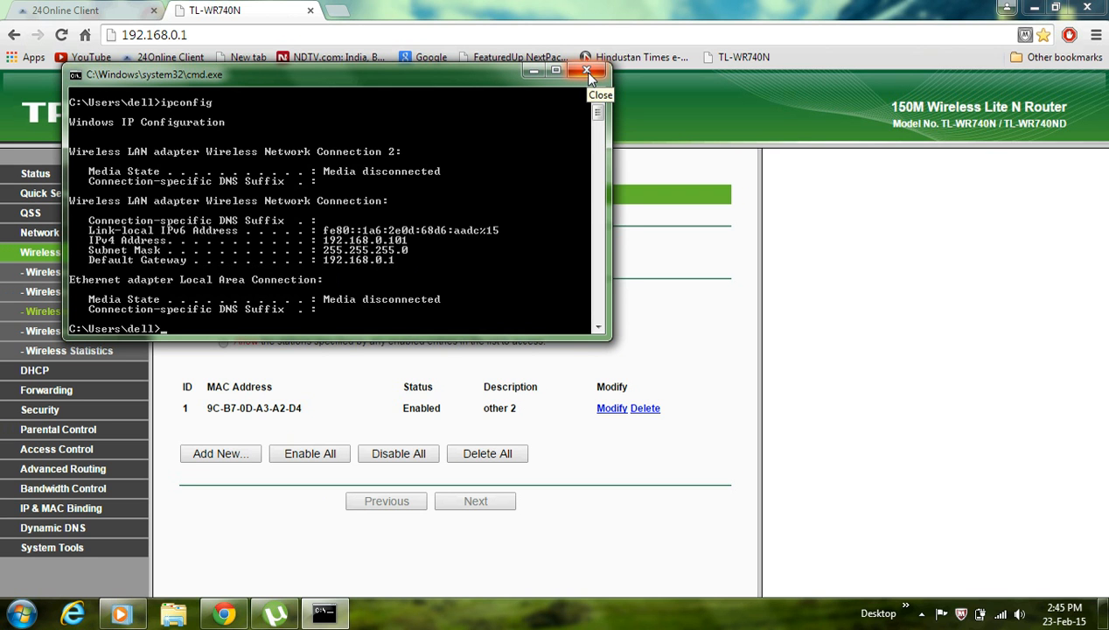
Step: Close the Command Prompt, leaving the Wireless MAC Filtering page in view
{"action": "left_click", "coordinate": [587, 70]}
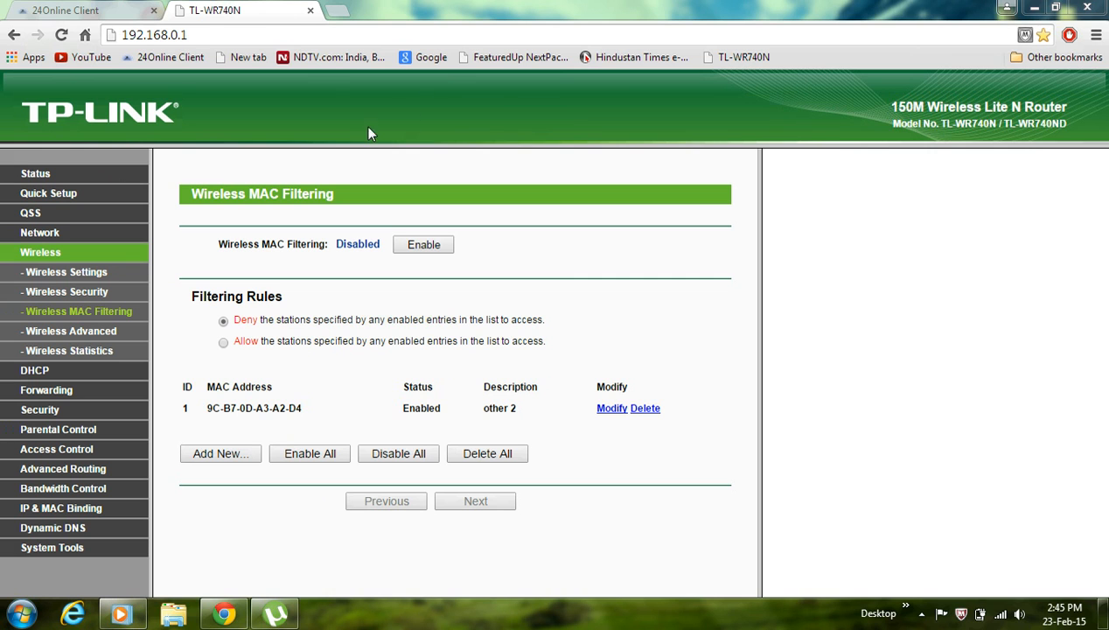
{"action": "mouse_move", "coordinate": [357, 136]}
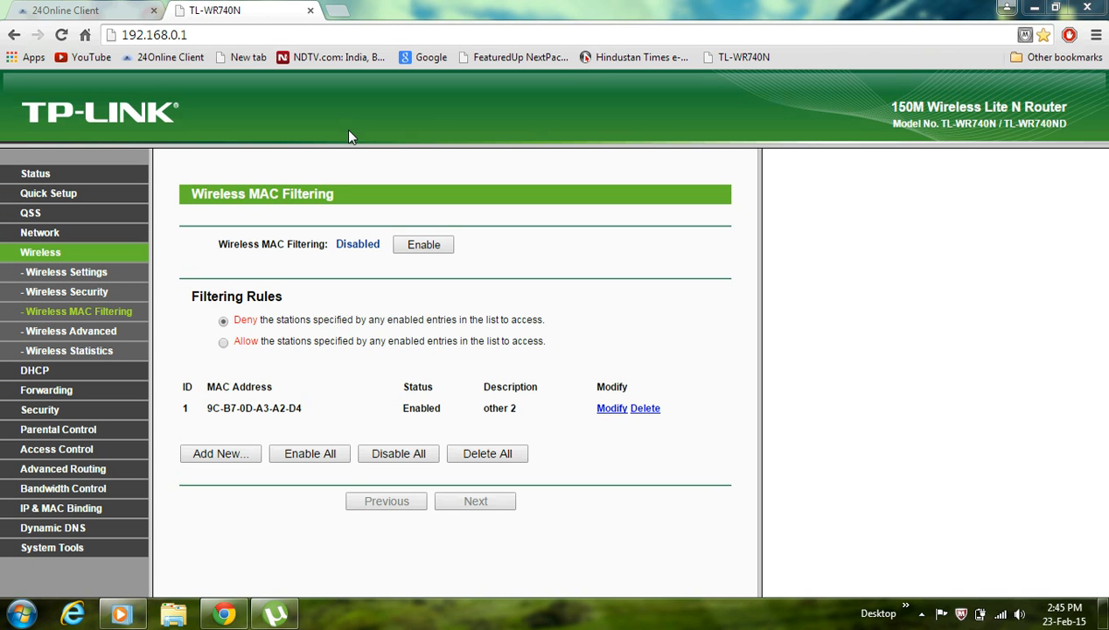
{"action": "mouse_move", "coordinate": [178, 257]}
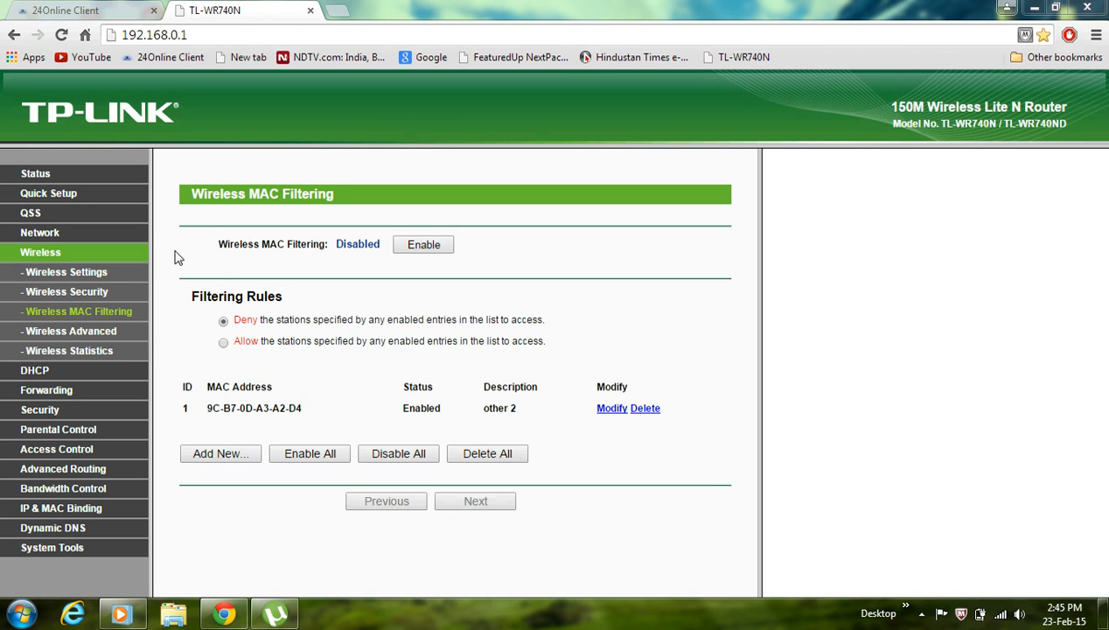
{"action": "mouse_move", "coordinate": [74, 356]}
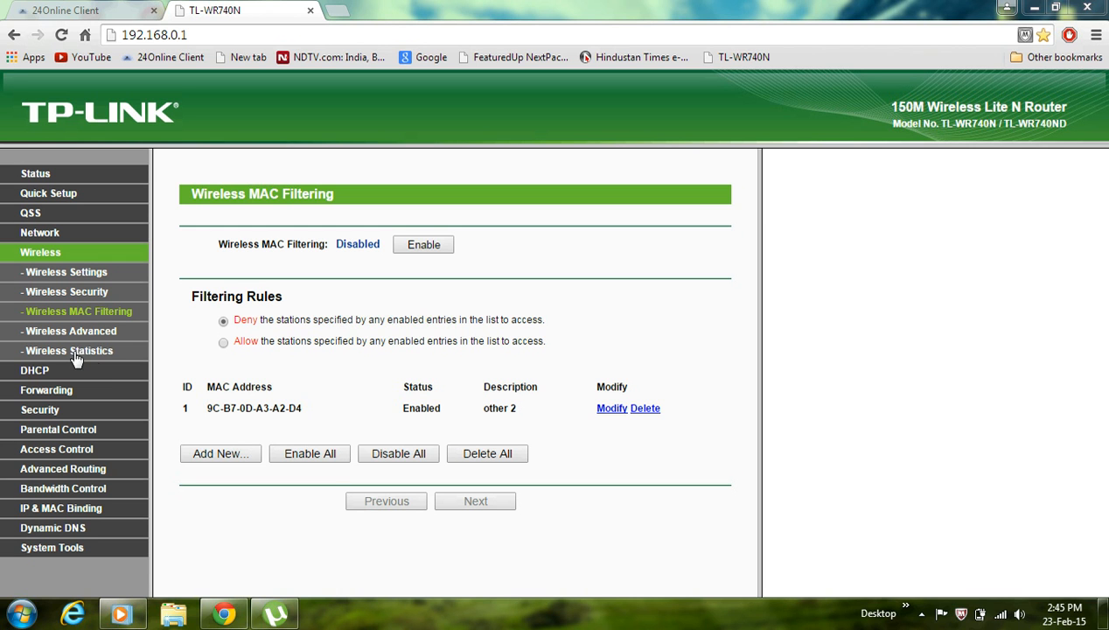
{"action": "mouse_move", "coordinate": [37, 365]}
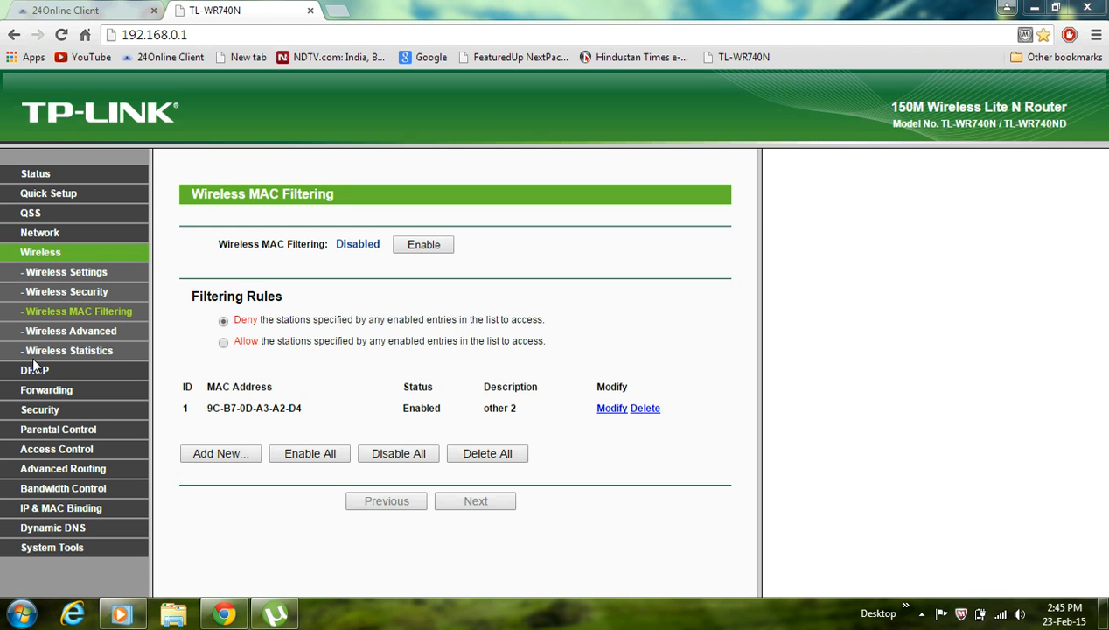
Step: Show the DHCP Clients List with the two connected devices' MAC and IP addresses
{"action": "left_click", "coordinate": [35, 272]}
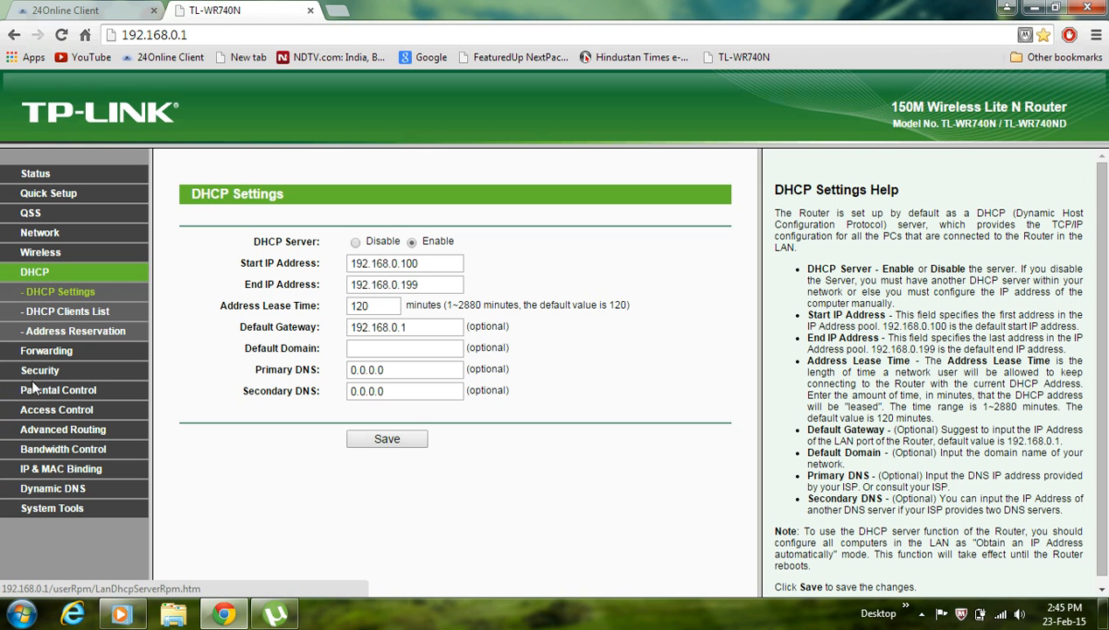
{"action": "left_click", "coordinate": [67, 312]}
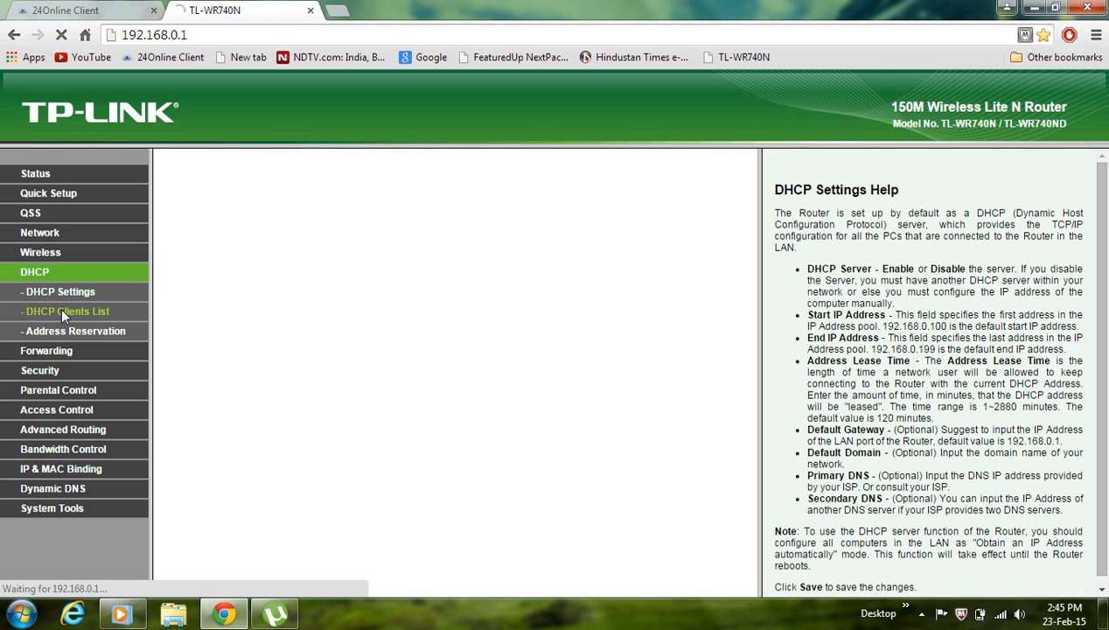
{"action": "left_click", "coordinate": [65, 311]}
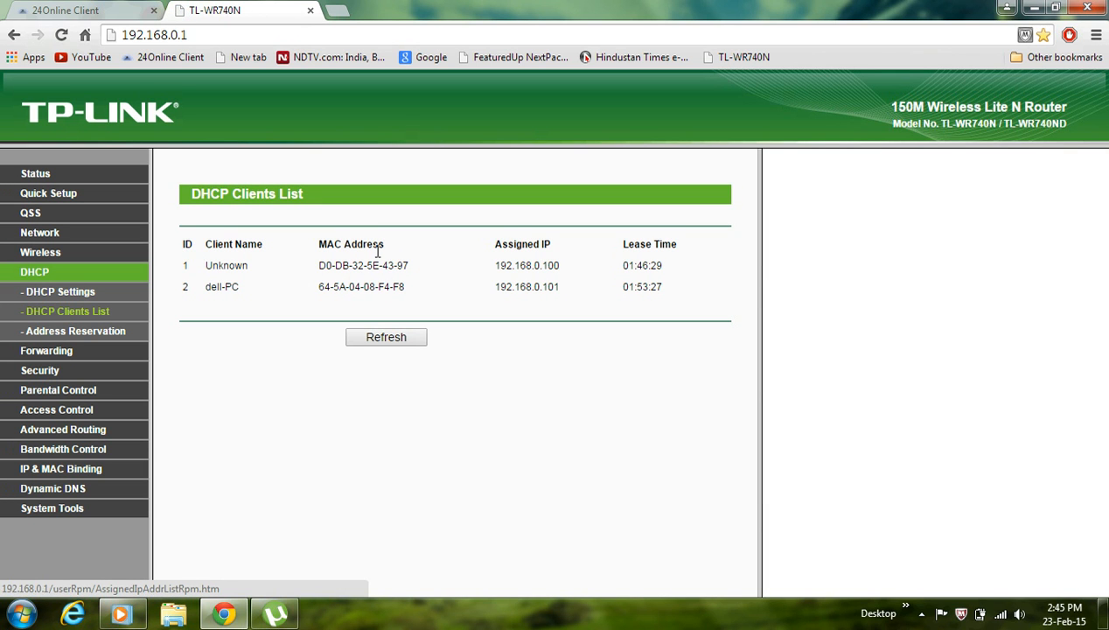
{"action": "mouse_move", "coordinate": [195, 269]}
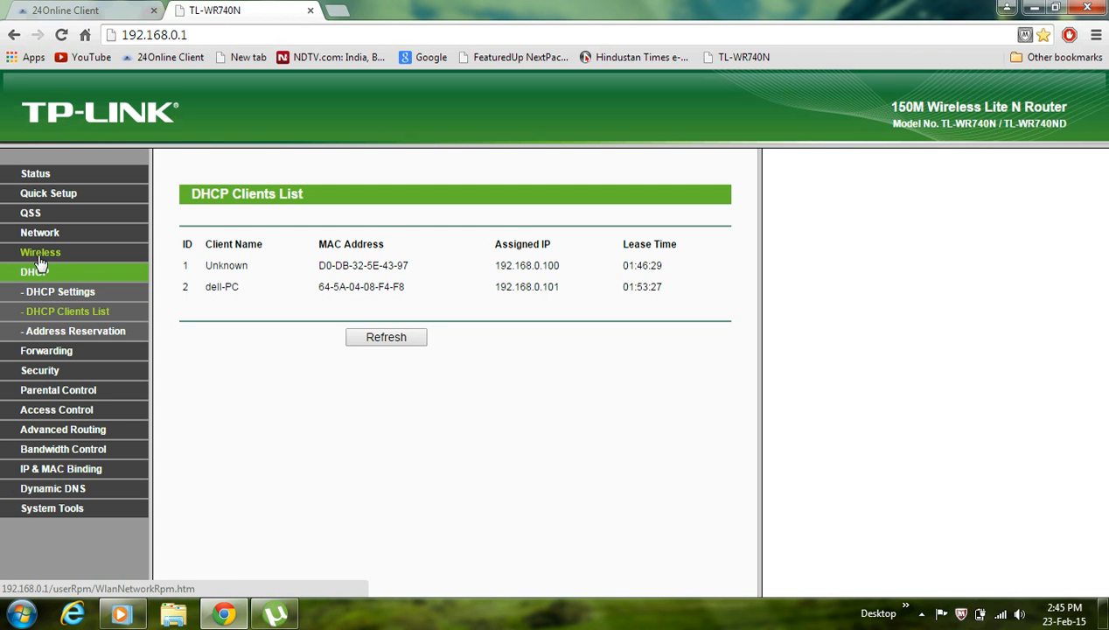
Step: Go back to Wireless MAC Filtering and review the Deny rule option
{"action": "left_click", "coordinate": [41, 252]}
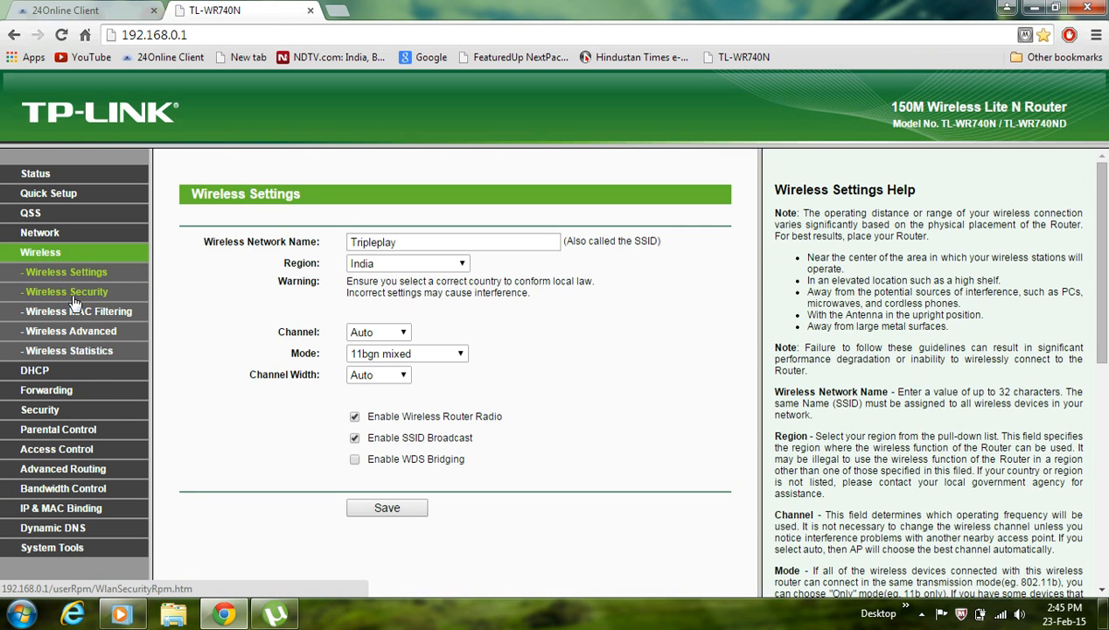
{"action": "left_click", "coordinate": [78, 310]}
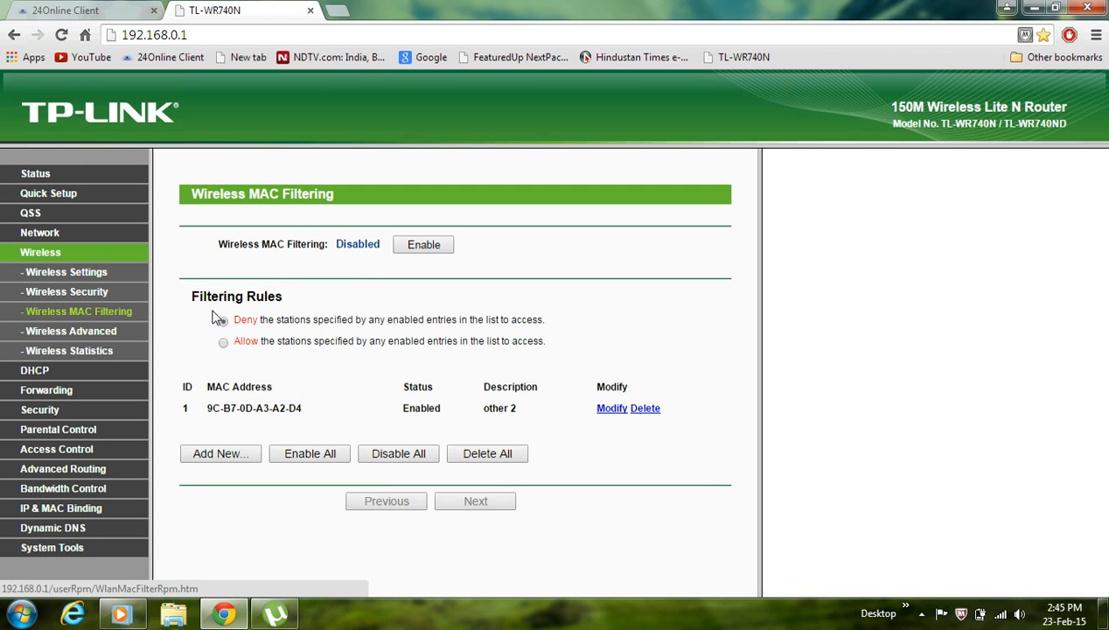
{"action": "left_click", "coordinate": [223, 319]}
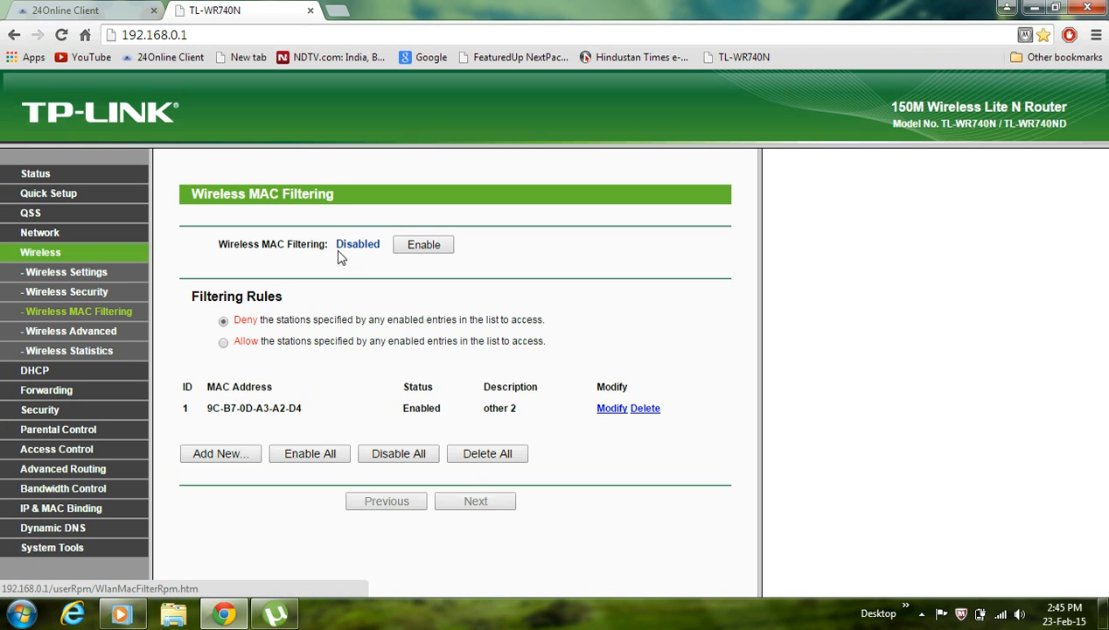
{"action": "mouse_move", "coordinate": [354, 258]}
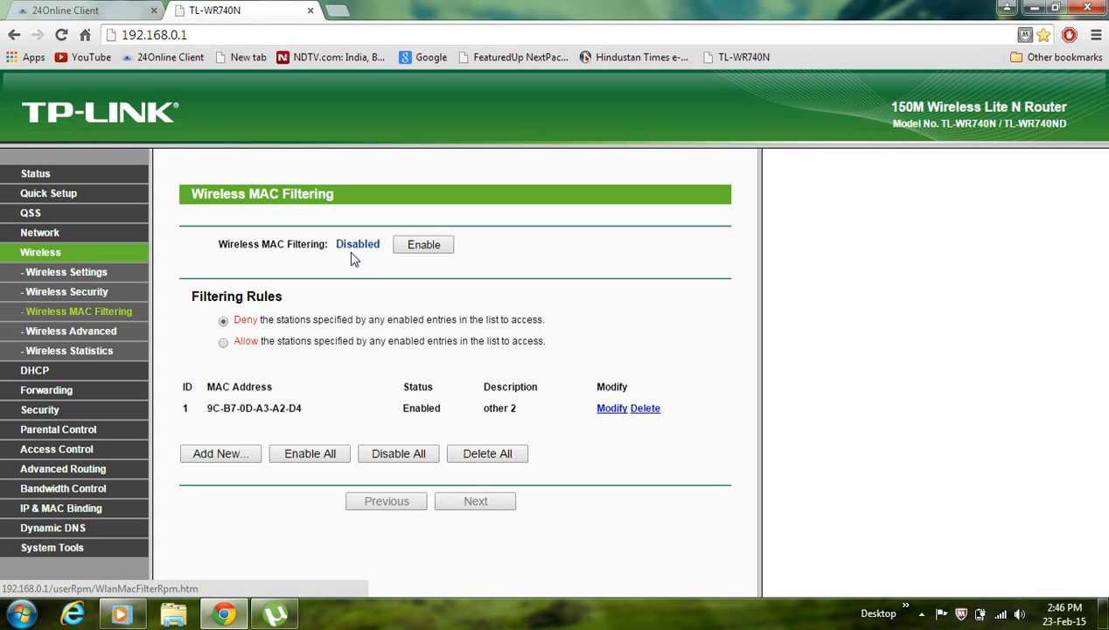
{"action": "mouse_move", "coordinate": [216, 526]}
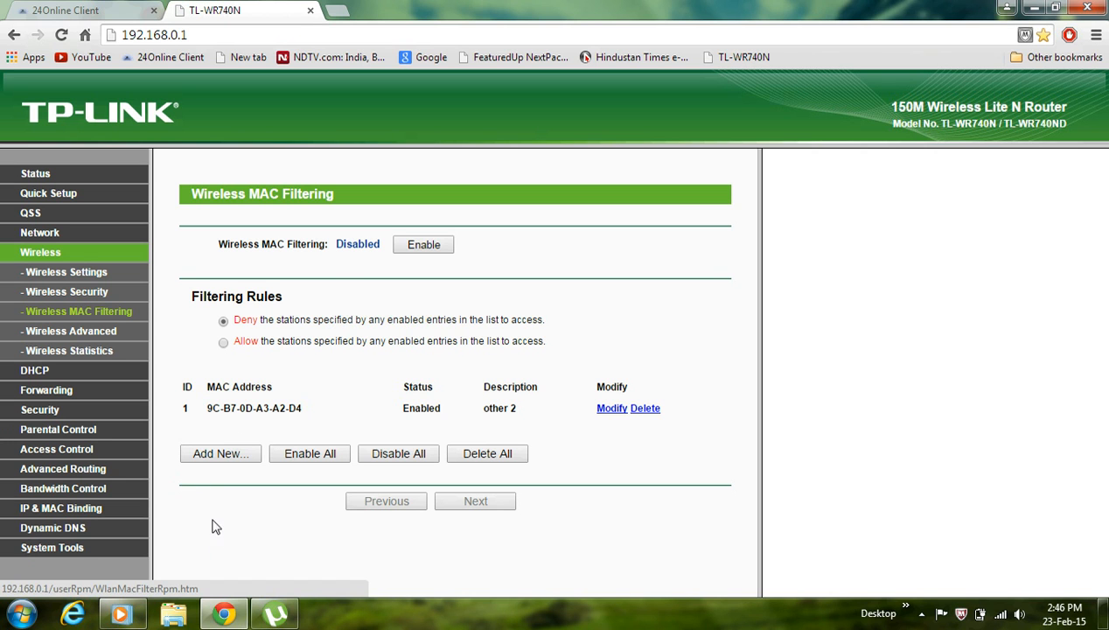
{"action": "left_click", "coordinate": [219, 453]}
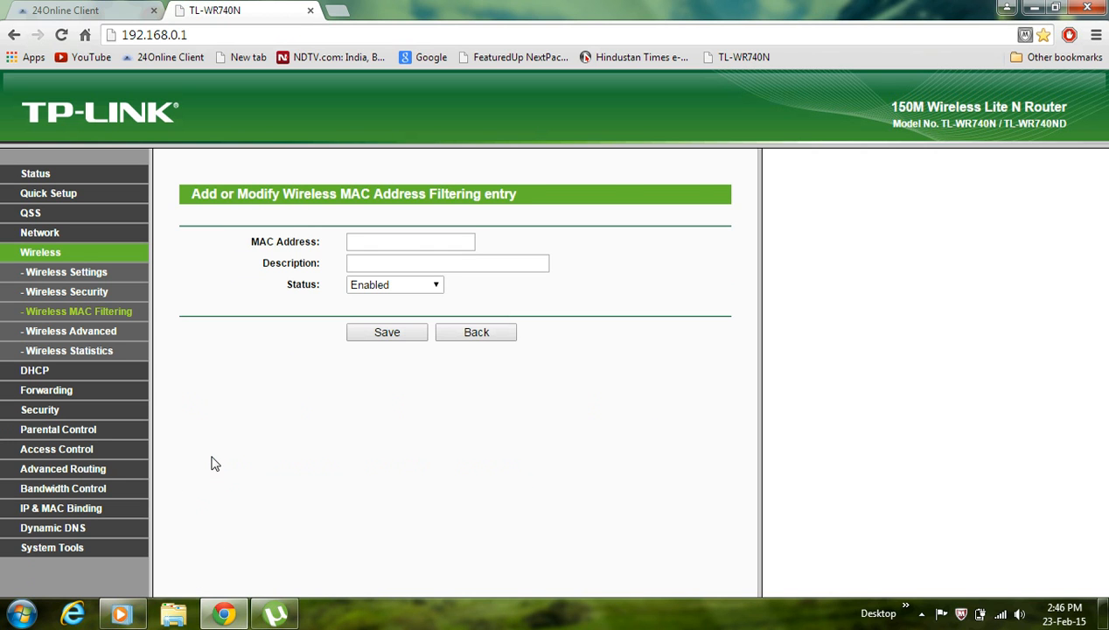
{"action": "mouse_move", "coordinate": [364, 260]}
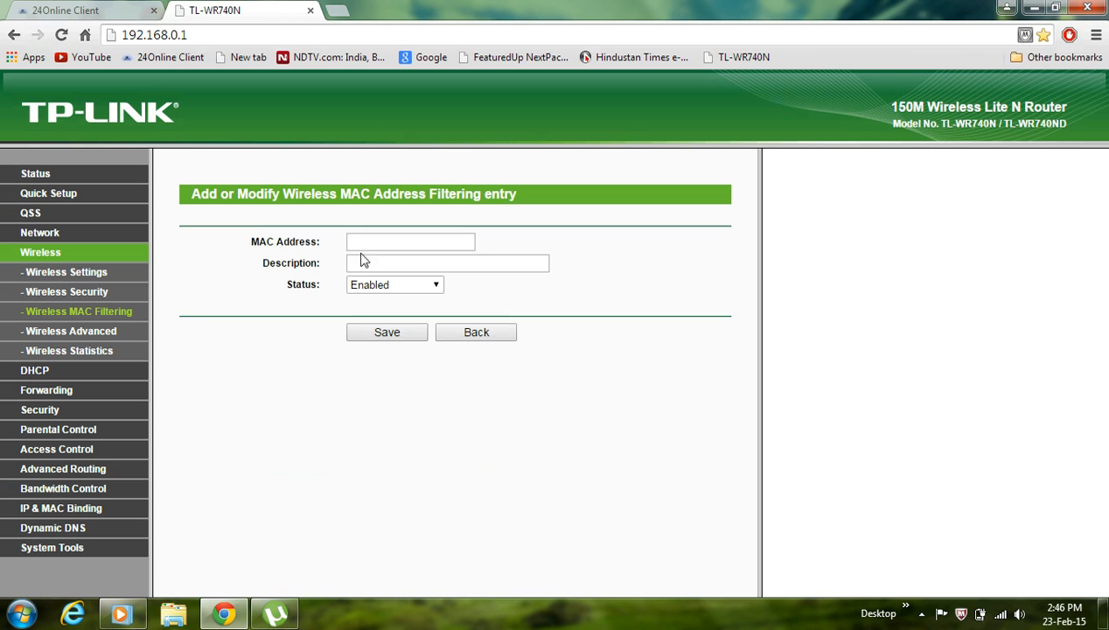
{"action": "left_click", "coordinate": [447, 262]}
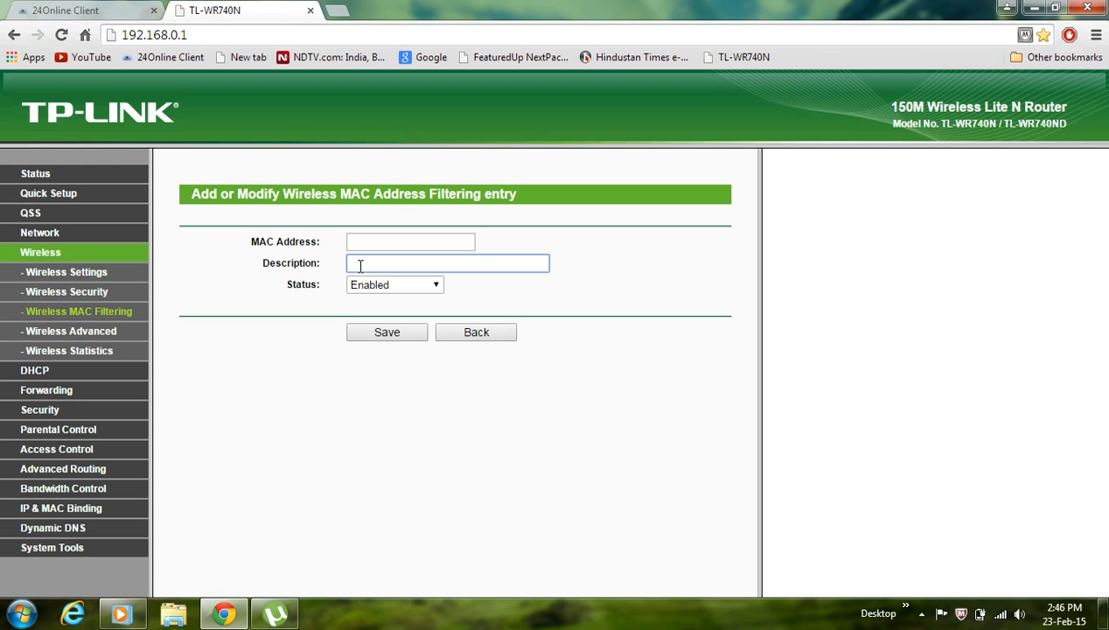
{"action": "mouse_move", "coordinate": [366, 302]}
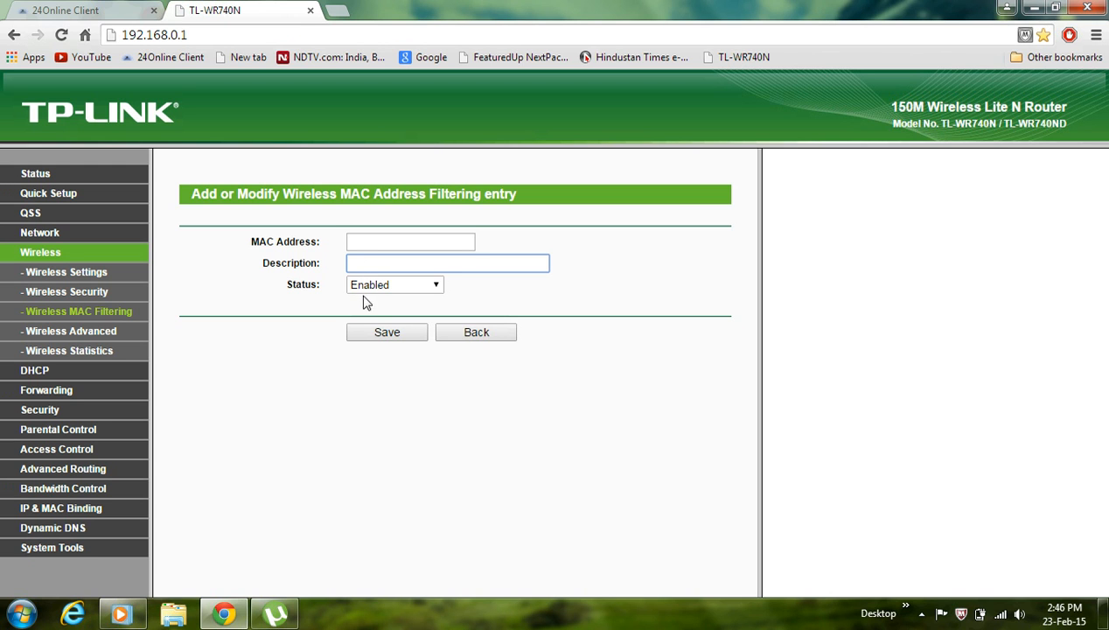
{"action": "mouse_move", "coordinate": [369, 302]}
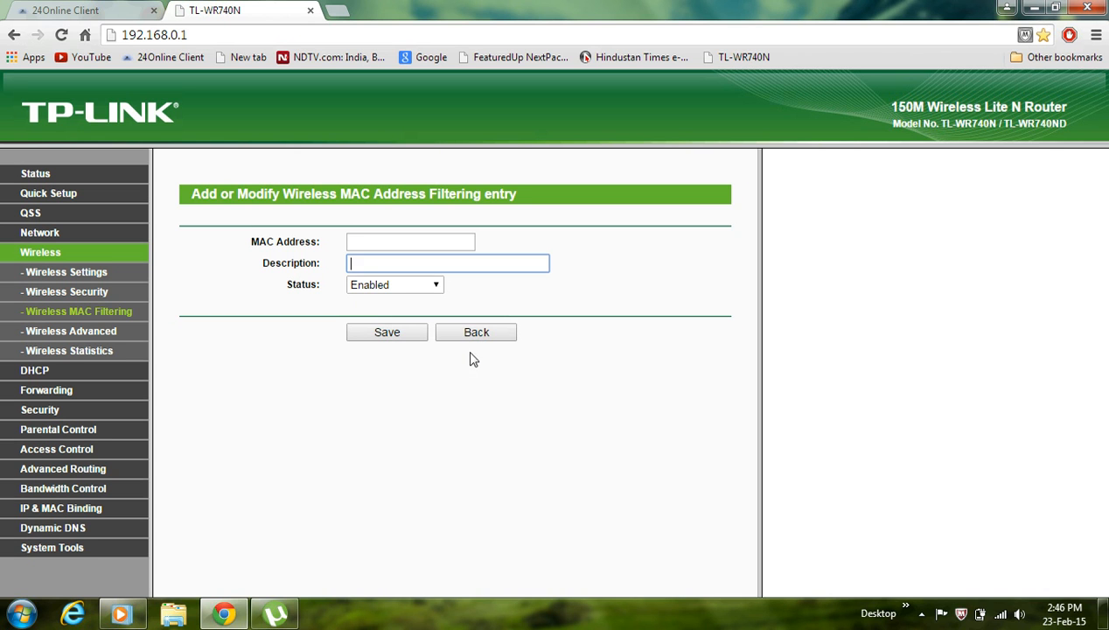
Step: Return to the MAC filtering list with the 9C-B7-0D-A3-A2-D4 entry and enable filtering
{"action": "left_click", "coordinate": [476, 331]}
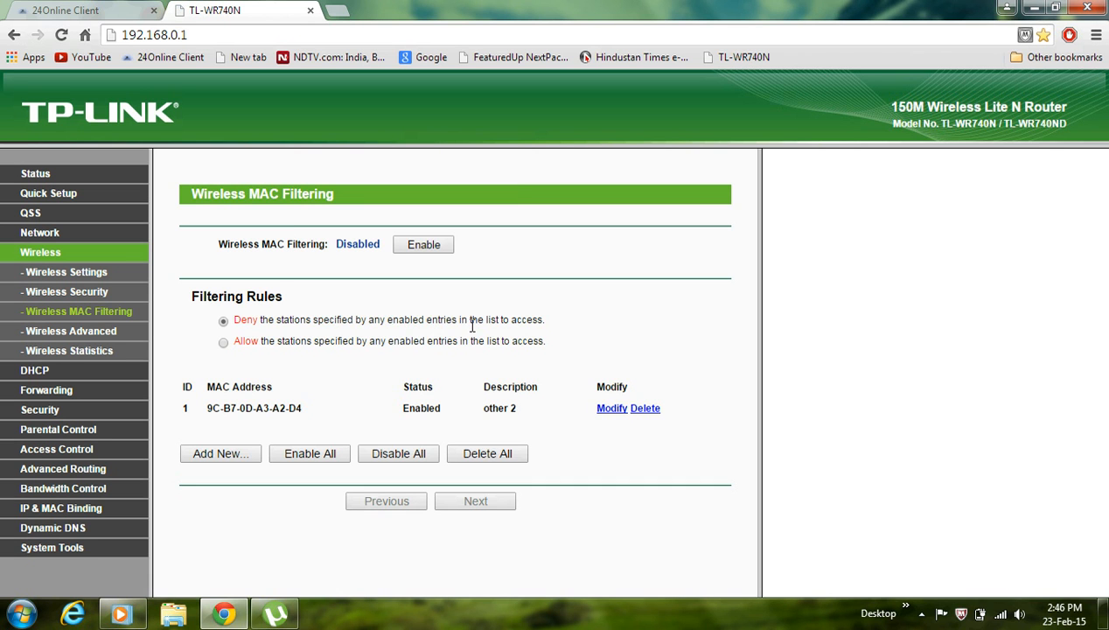
{"action": "mouse_move", "coordinate": [185, 405]}
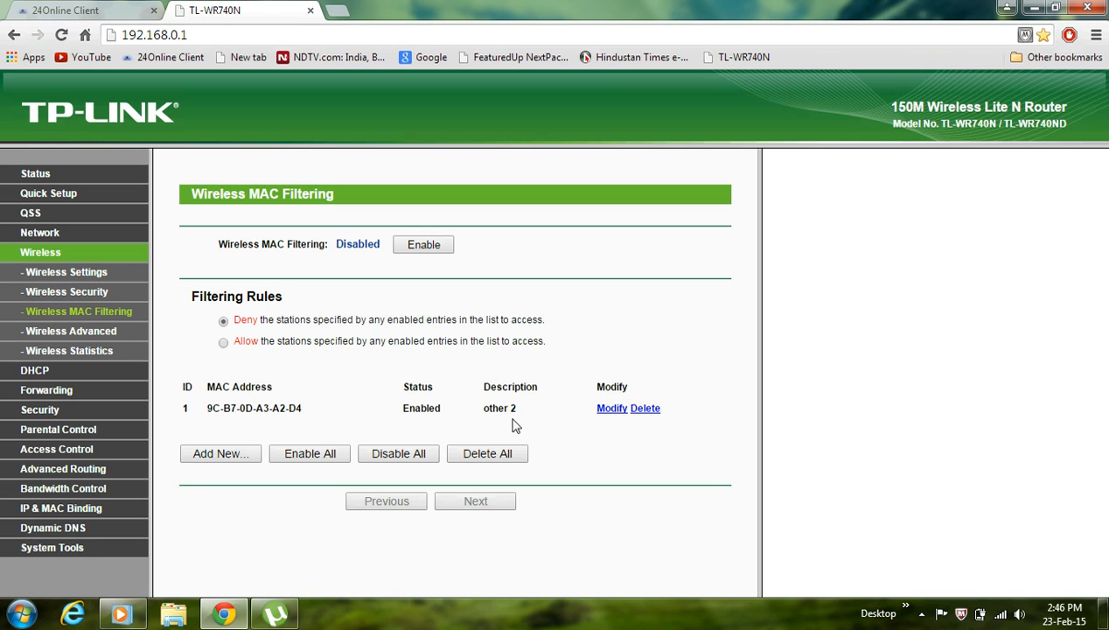
{"action": "mouse_move", "coordinate": [412, 368]}
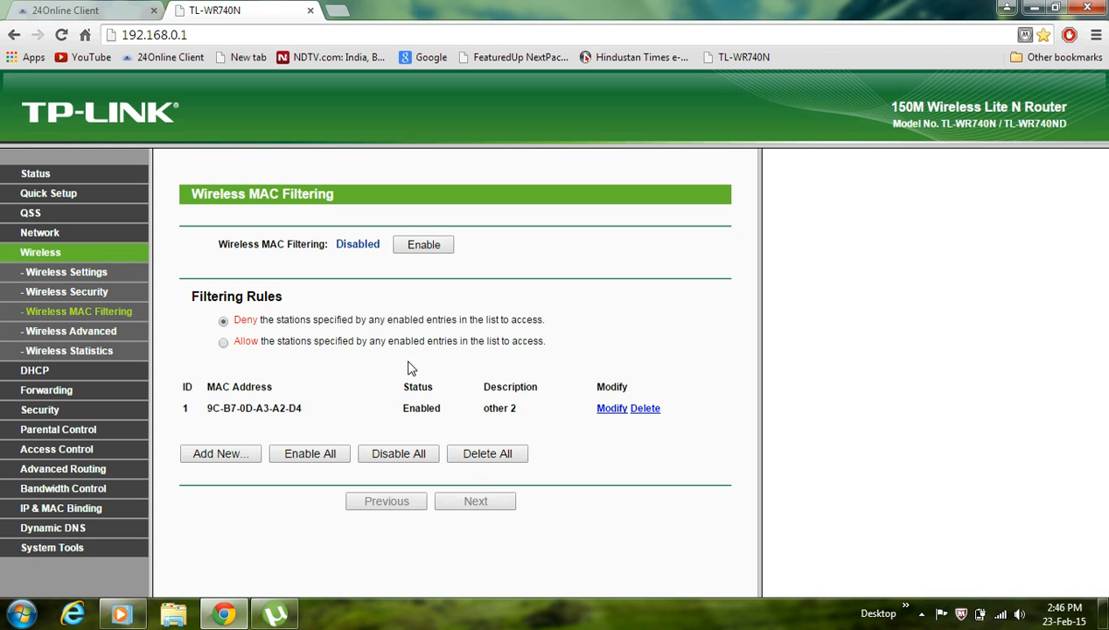
{"action": "mouse_move", "coordinate": [383, 232]}
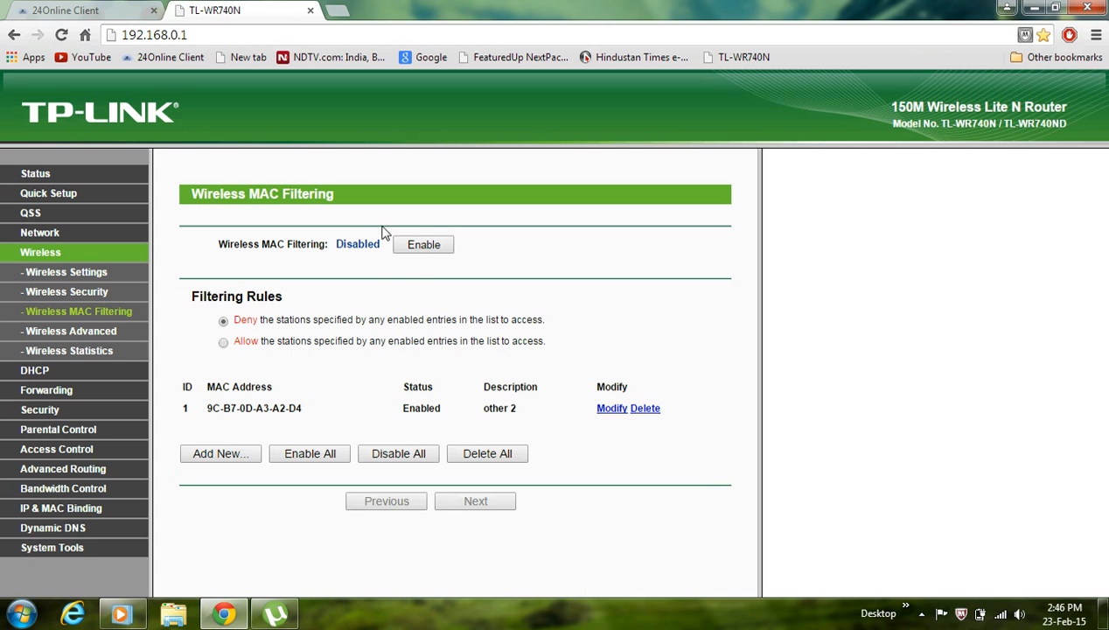
{"action": "left_click", "coordinate": [424, 244]}
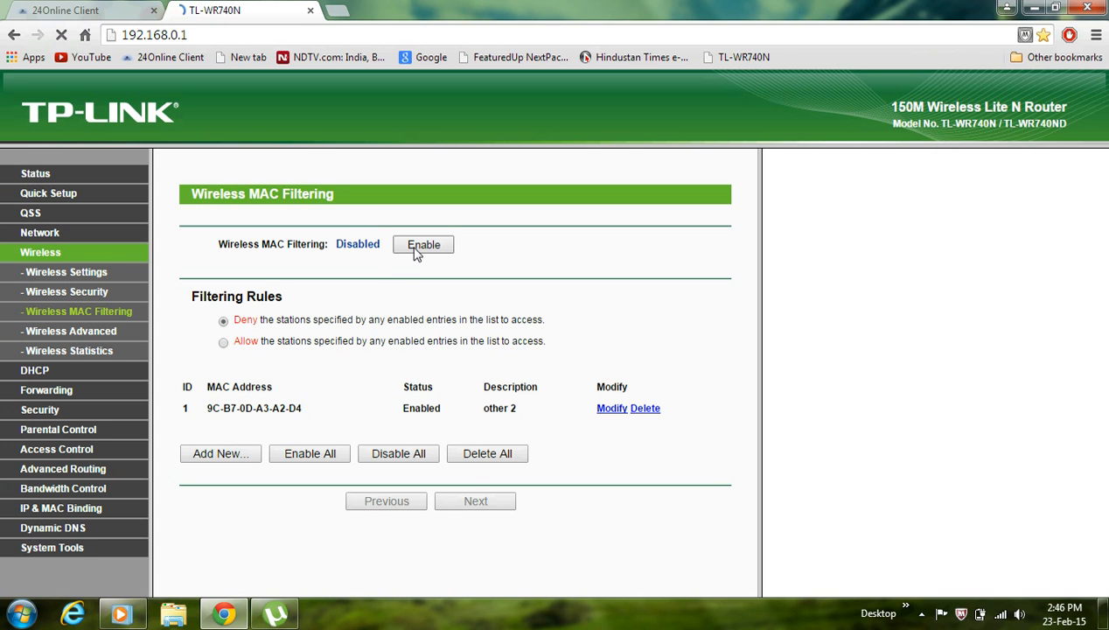
{"action": "left_click", "coordinate": [423, 244]}
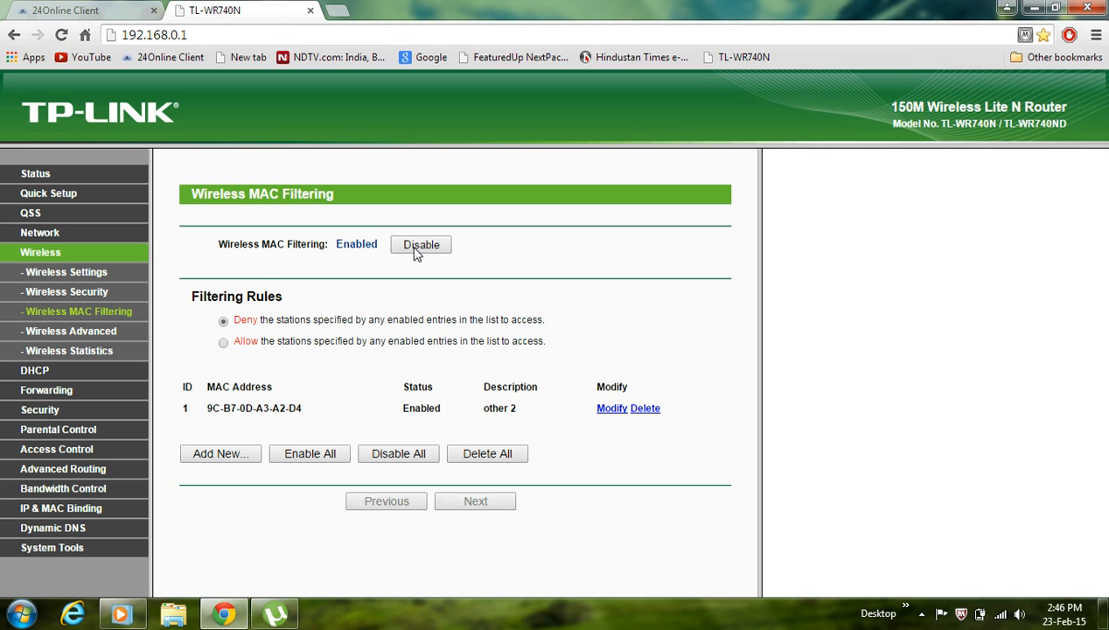
{"action": "mouse_move", "coordinate": [392, 267]}
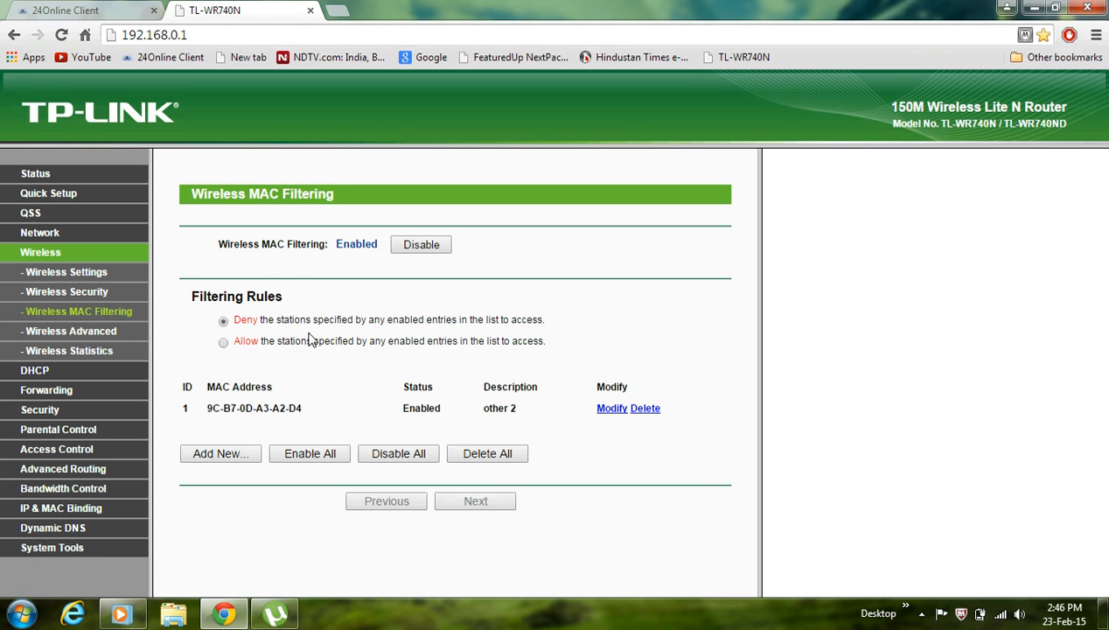
{"action": "mouse_move", "coordinate": [184, 396]}
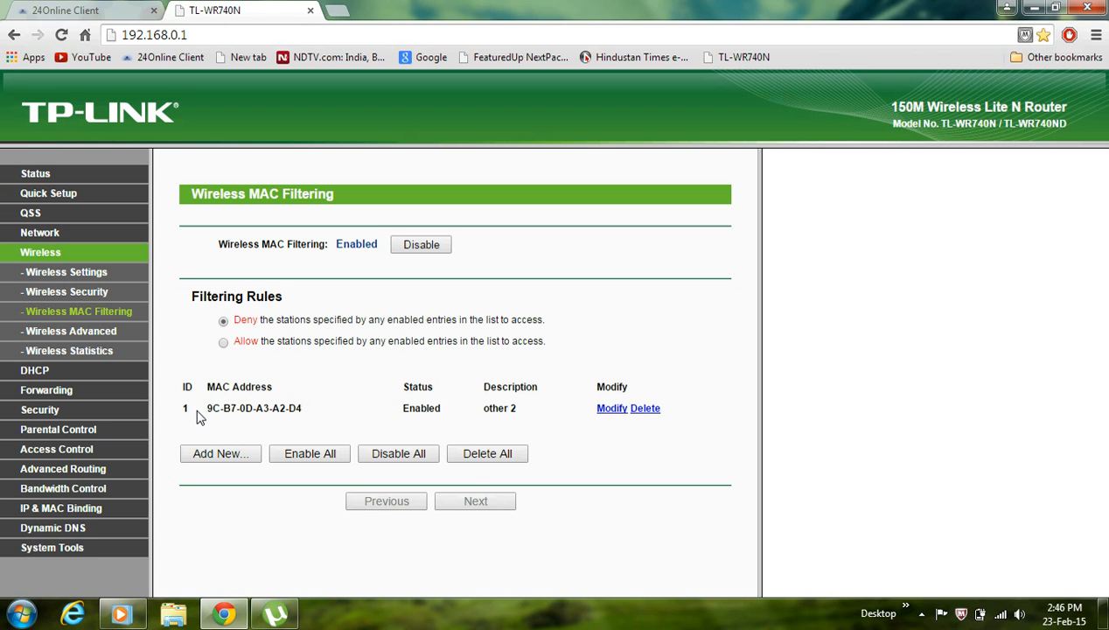
{"action": "mouse_move", "coordinate": [200, 418]}
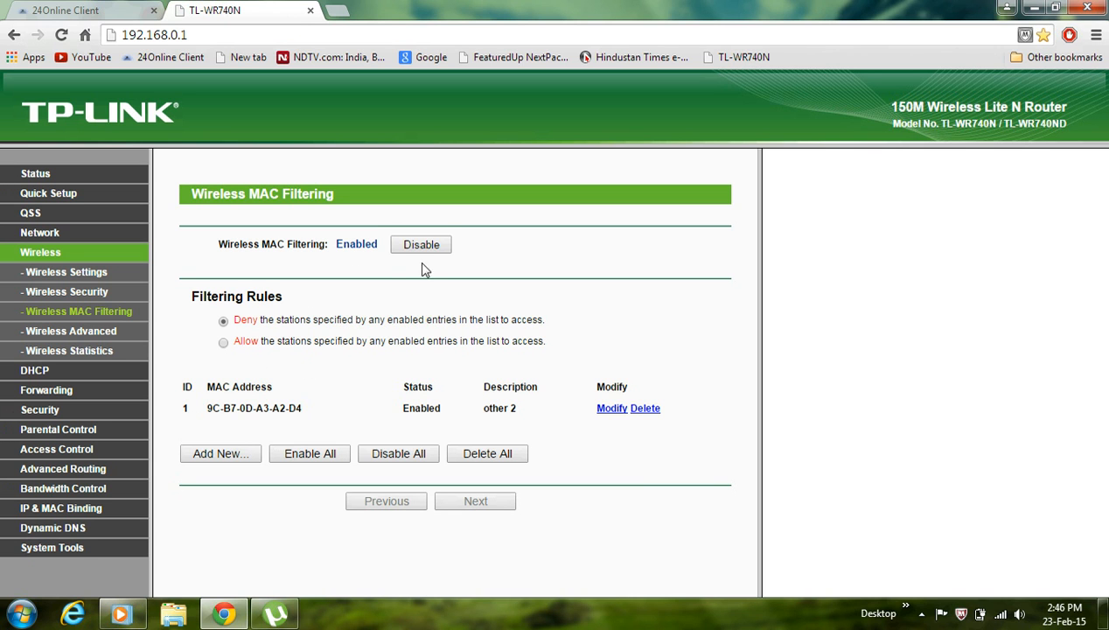
{"action": "mouse_move", "coordinate": [289, 389]}
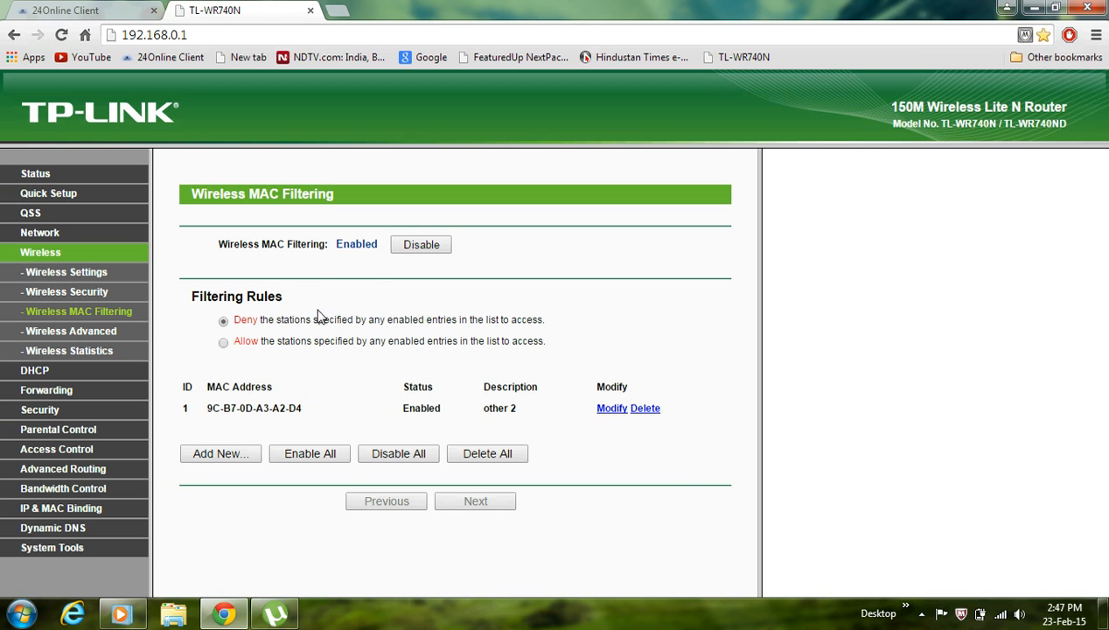
{"action": "mouse_move", "coordinate": [372, 290]}
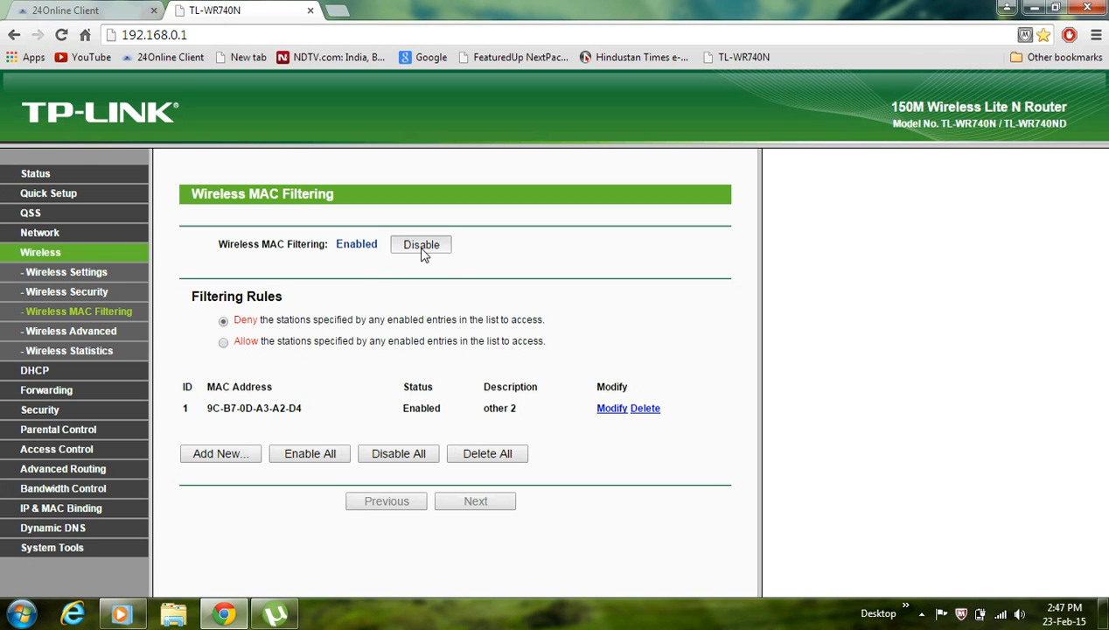
Step: Disable wireless MAC filtering again, keeping the single 'other 2' entry
{"action": "left_click", "coordinate": [421, 244]}
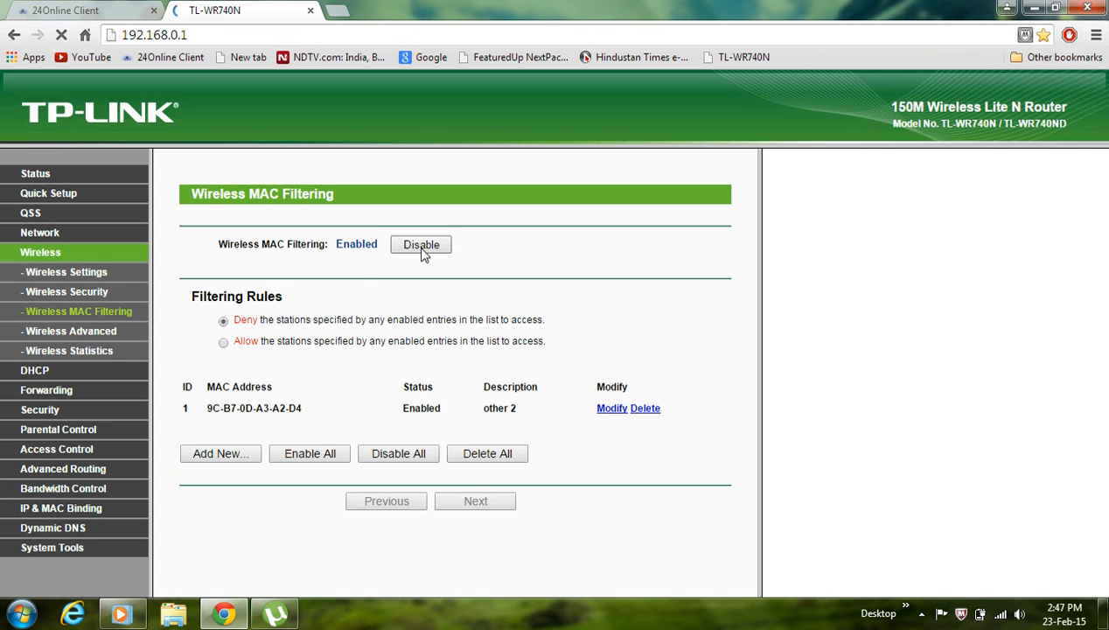
{"action": "left_click", "coordinate": [420, 244]}
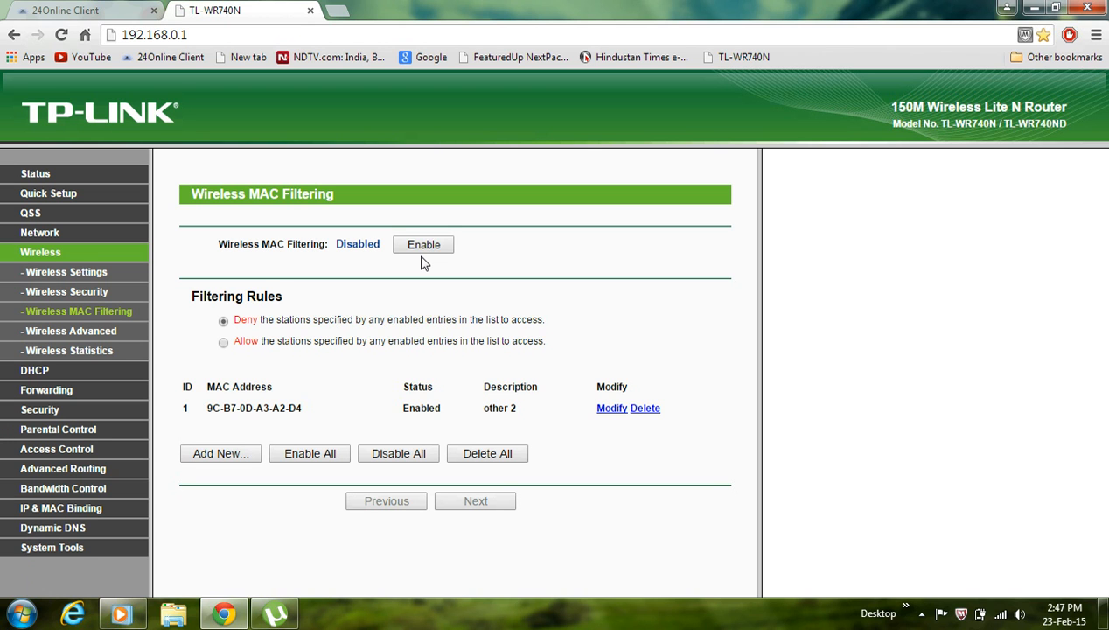
{"action": "mouse_move", "coordinate": [997, 596]}
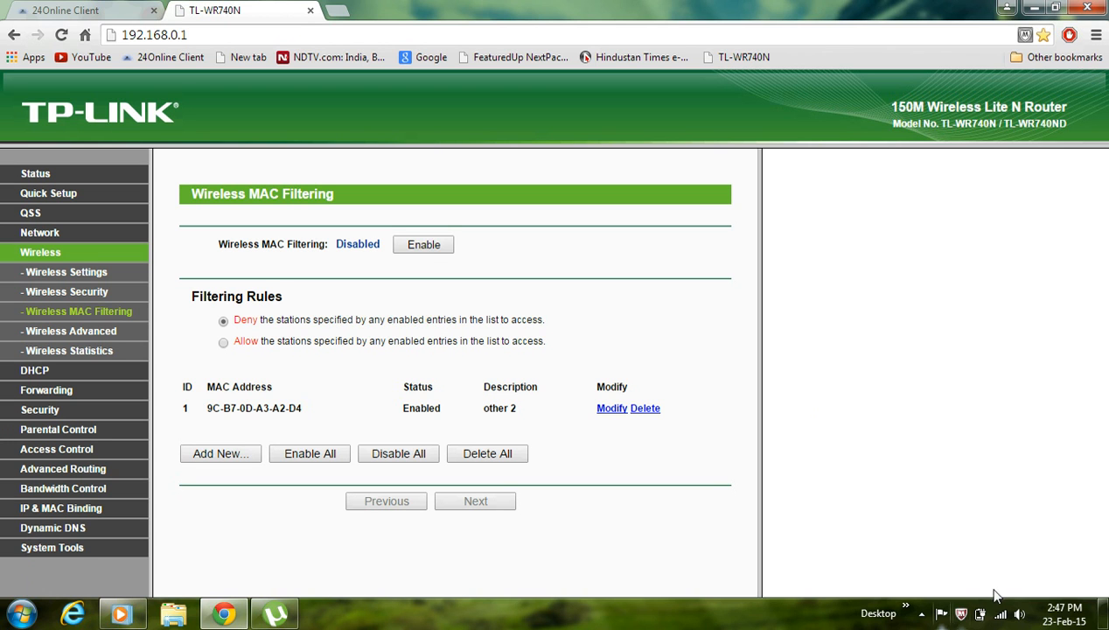
{"action": "left_click", "coordinate": [1001, 612]}
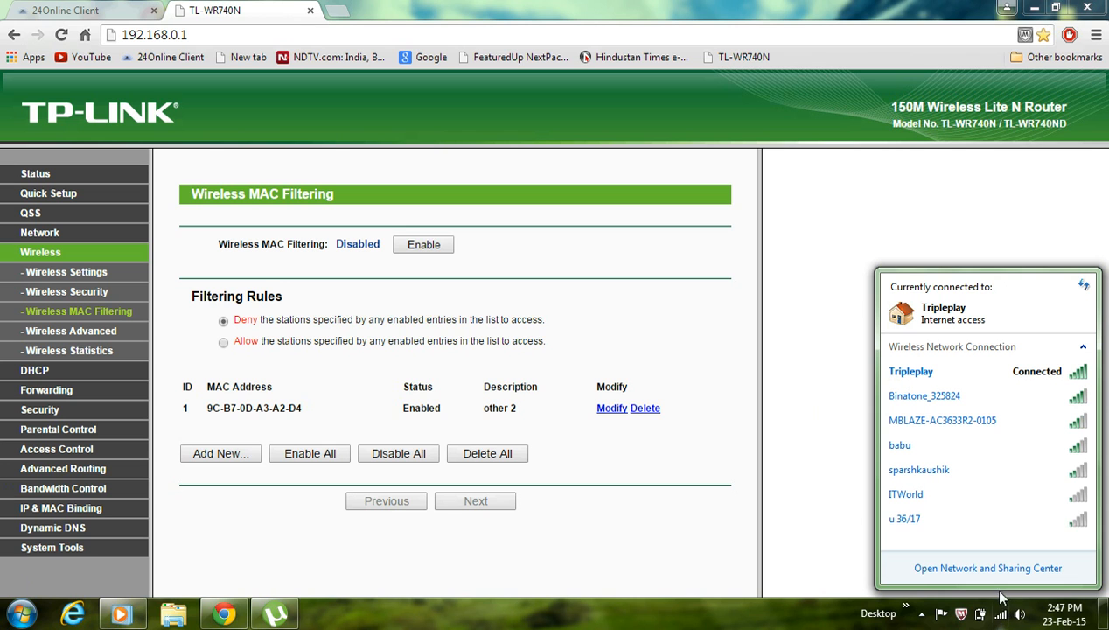
{"action": "mouse_move", "coordinate": [904, 518]}
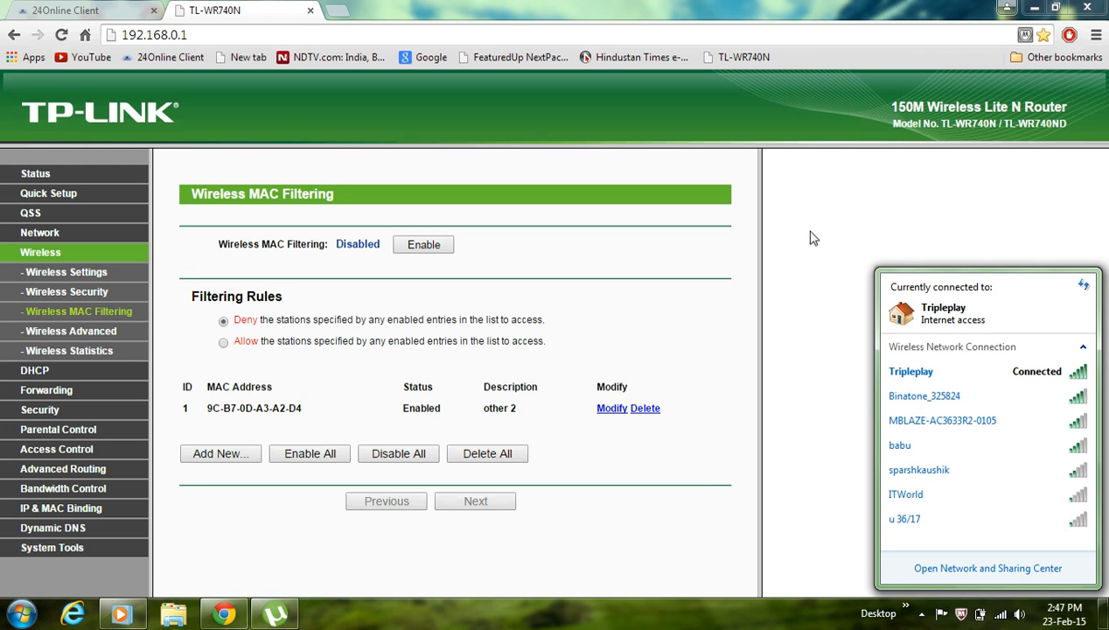
{"action": "left_click", "coordinate": [813, 237]}
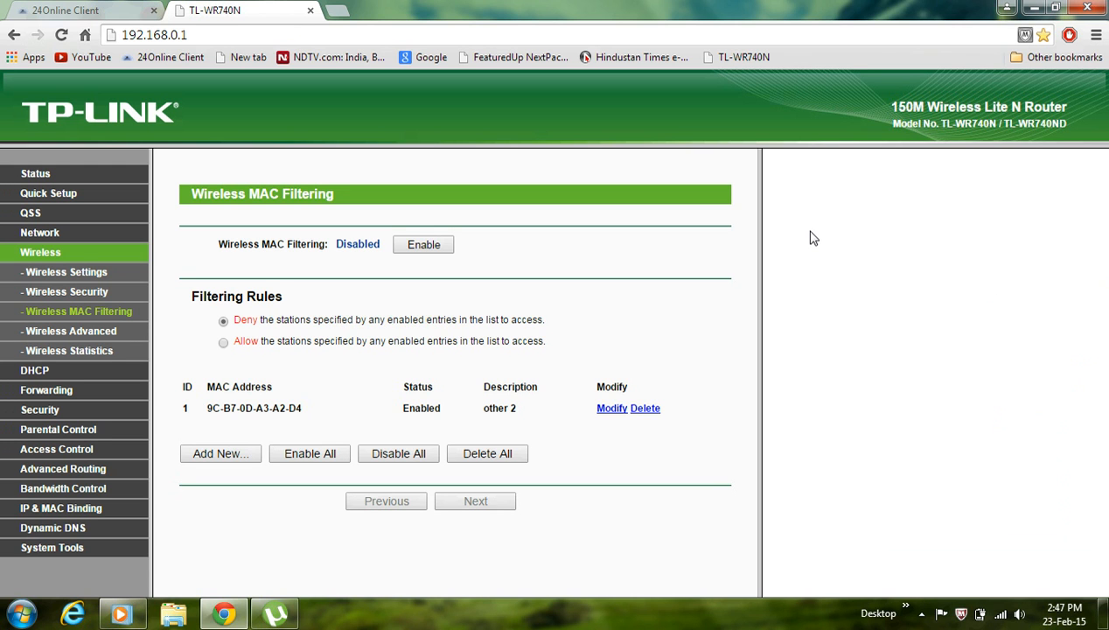